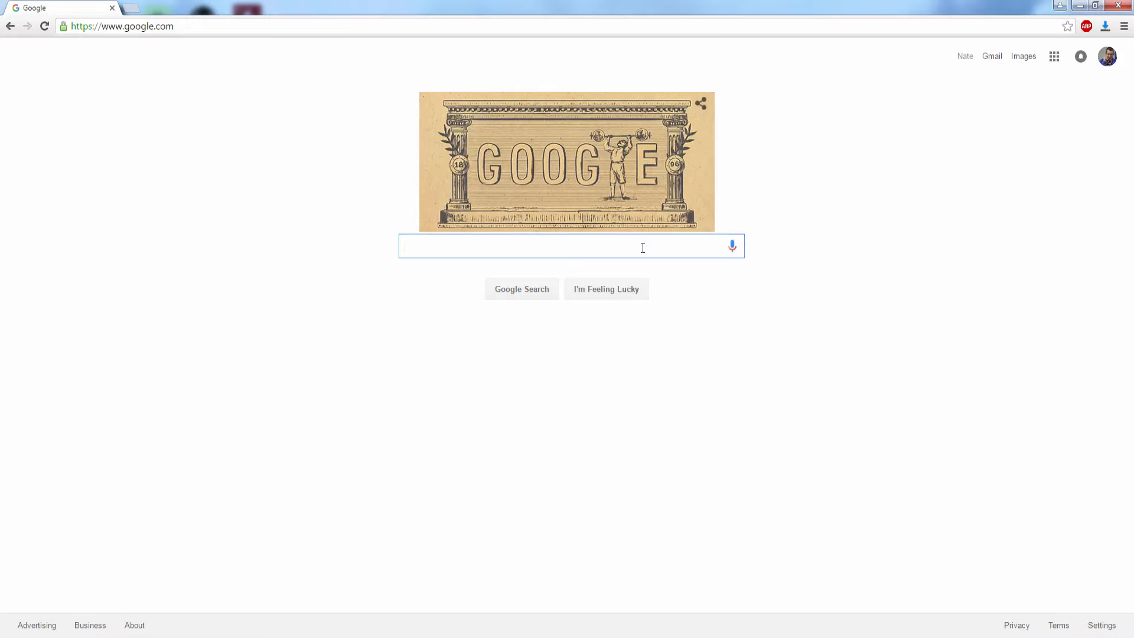
Search Google for 'wondershare mirrorgo' to reach the official product page
text(wondershare mirrorg)
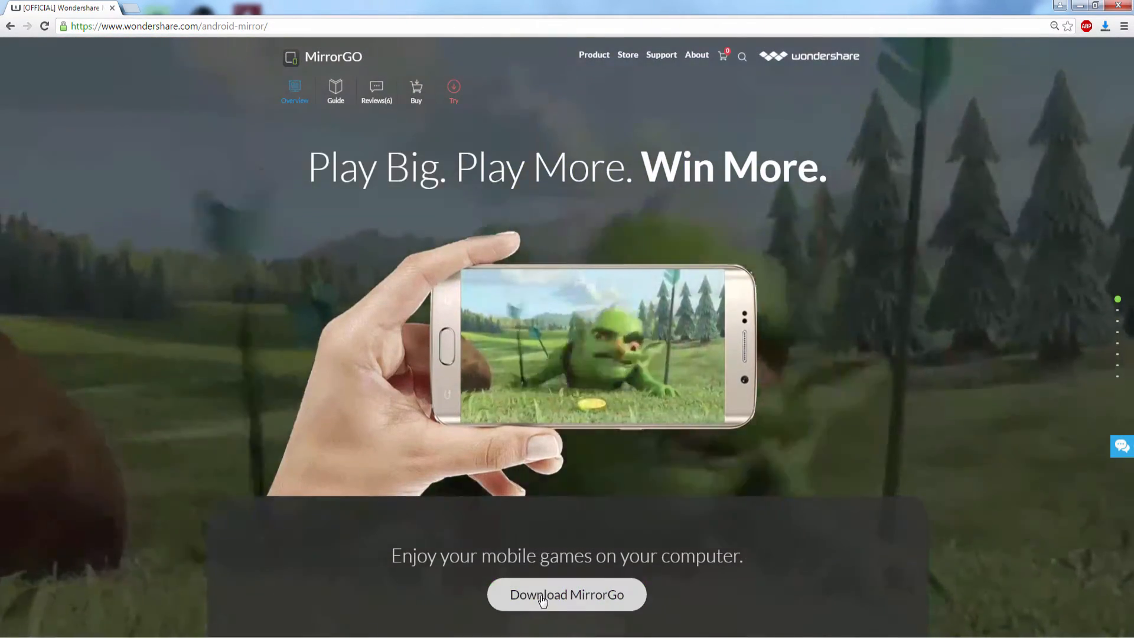
Download mirror_go_setup, run it from the download bar, and install MirrorGo
click(566, 593)
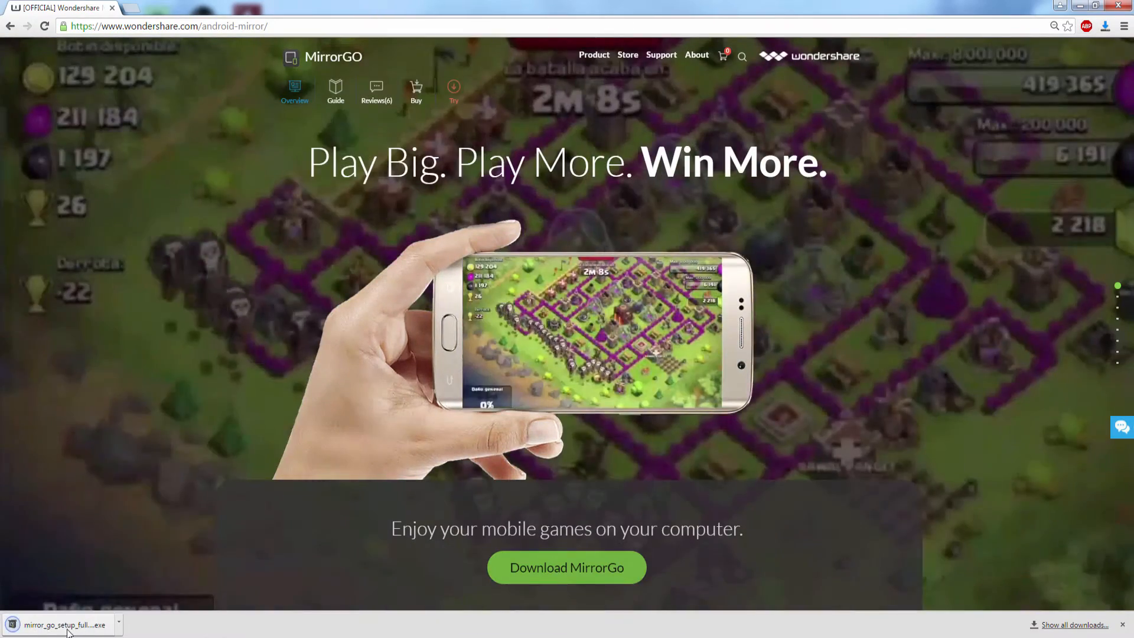
click(65, 624)
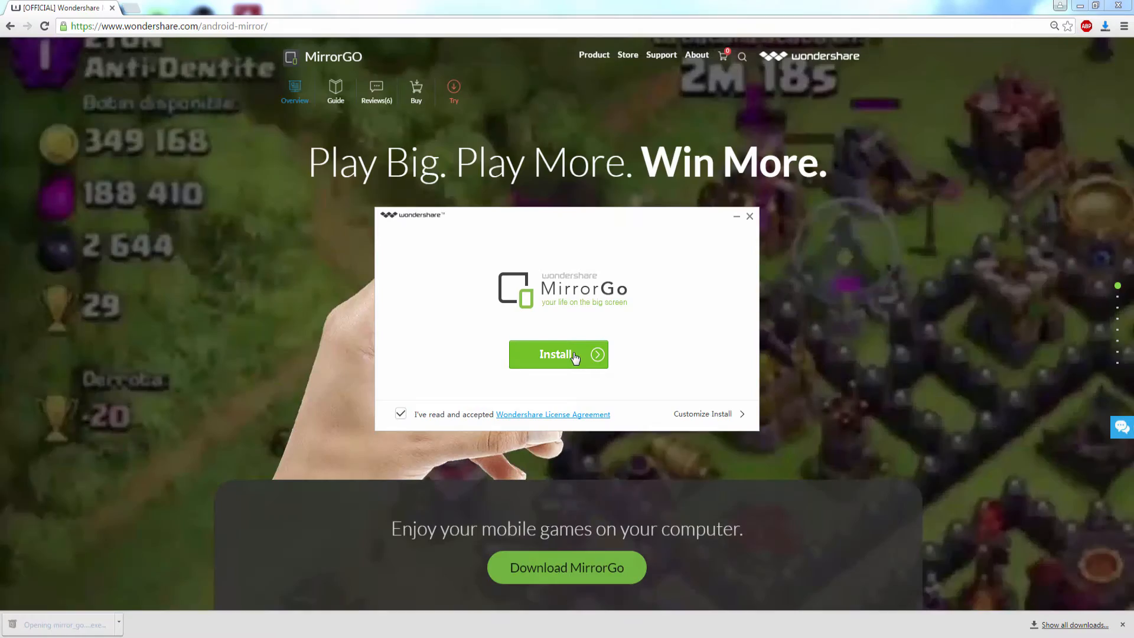
click(557, 355)
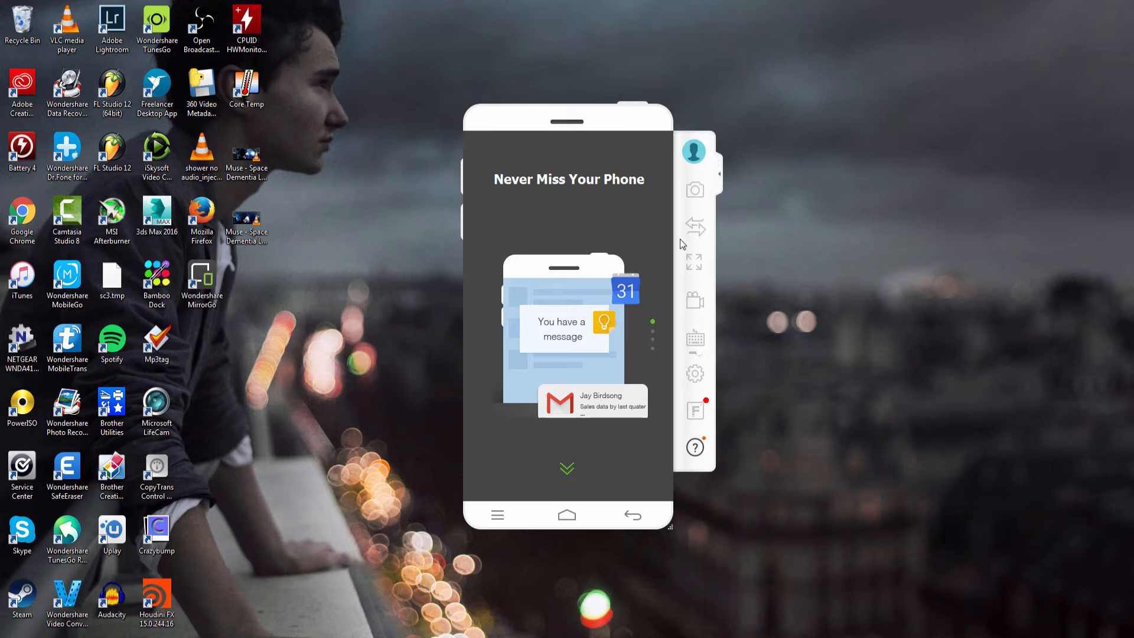
mouse_move(705, 213)
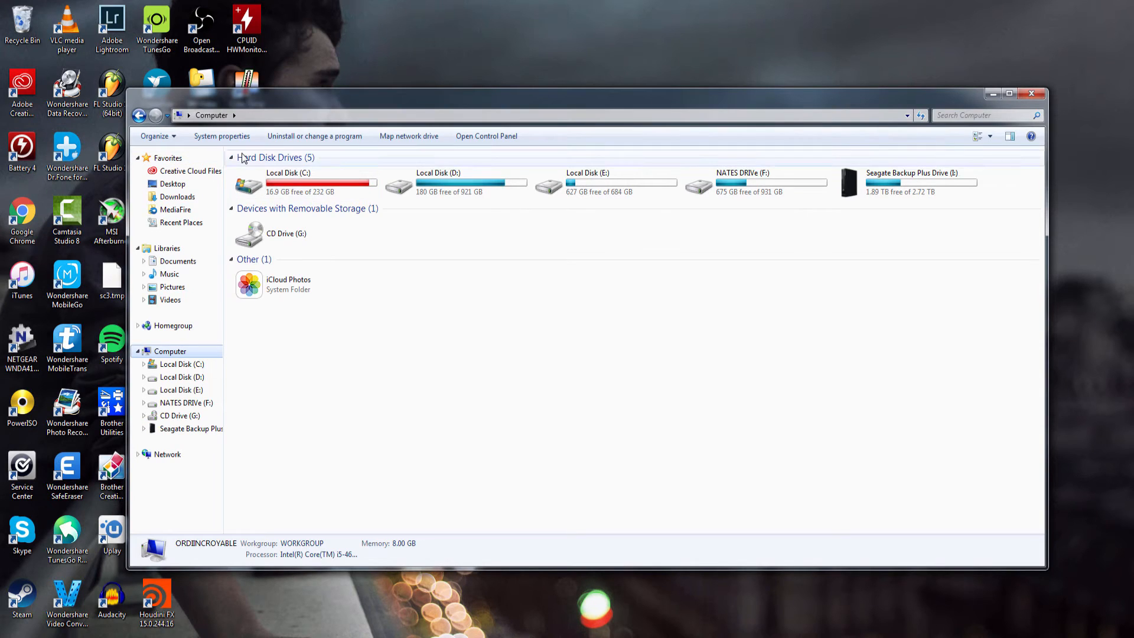
mouse_move(315, 136)
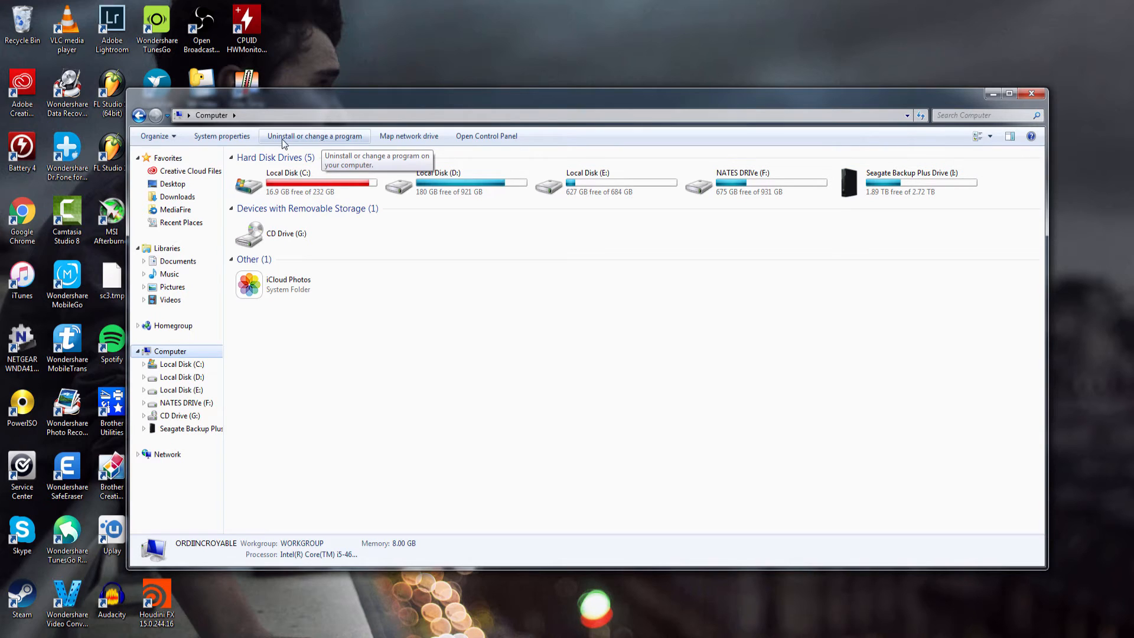
Choose 'Uninstall or change a program' from the Computer window toolbar
click(313, 136)
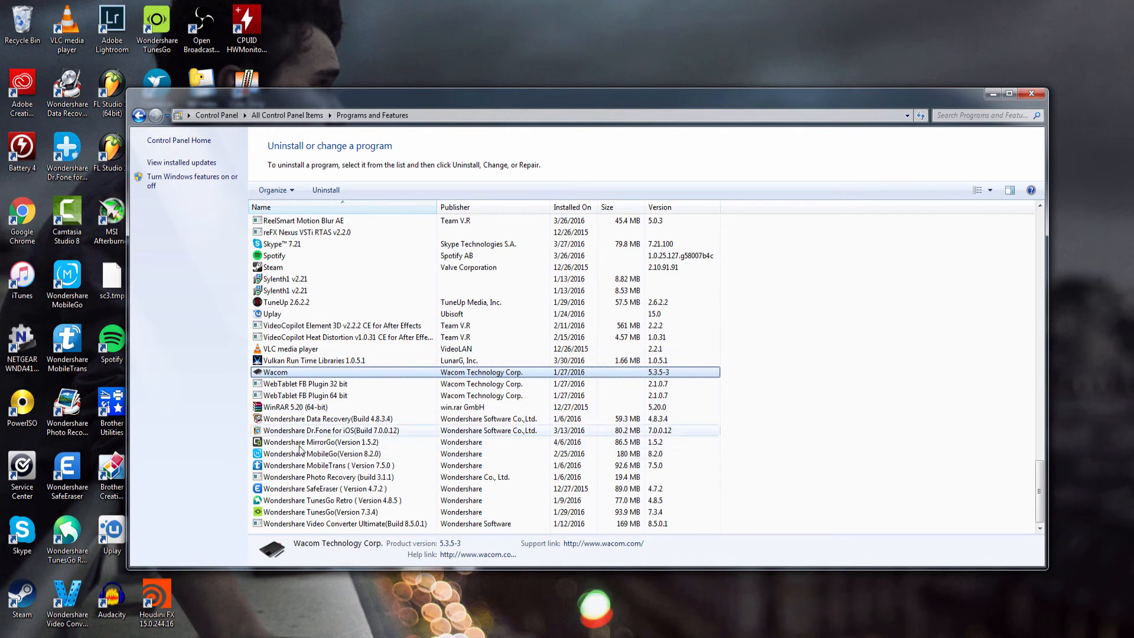
Uninstall Wondershare MirrorGo 1.5.2, confirm Yes, and dismiss the success message
click(322, 453)
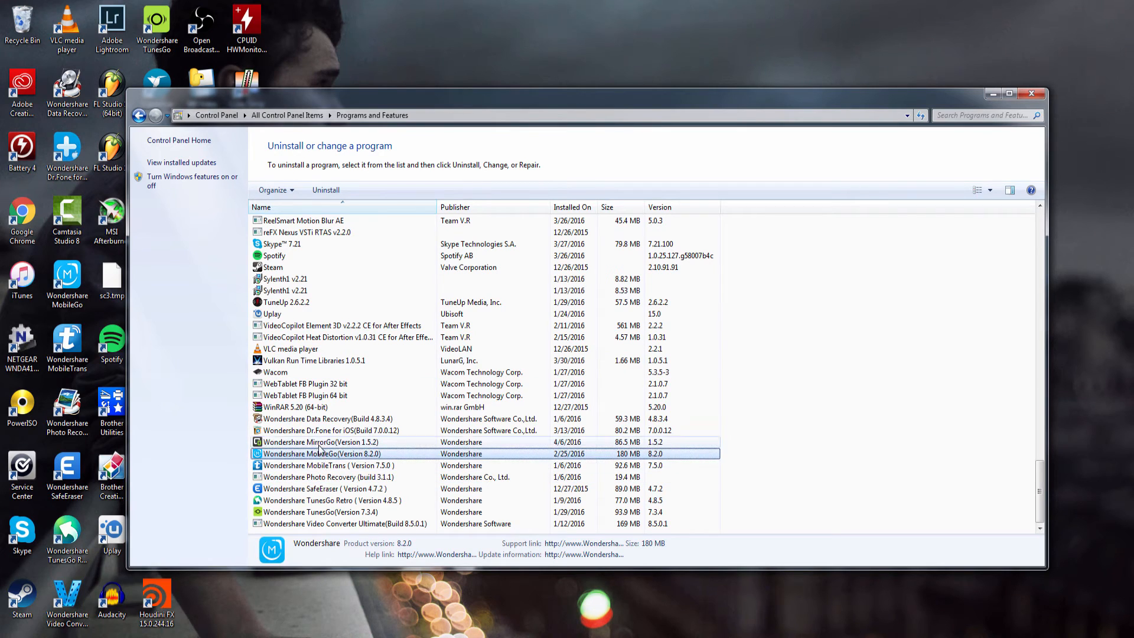
click(325, 190)
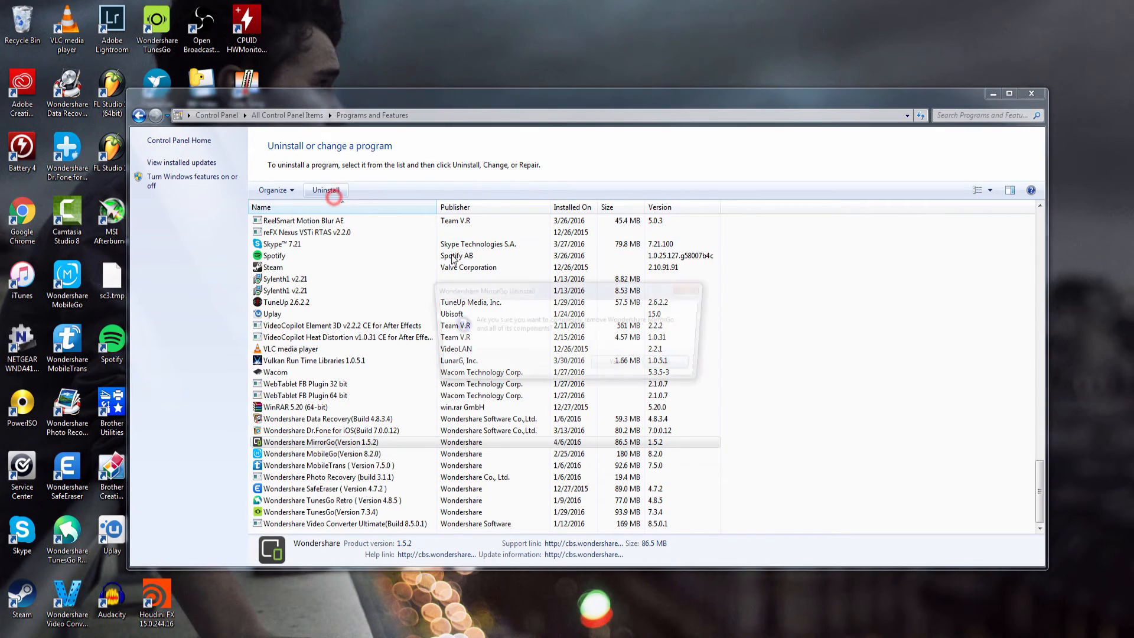
click(325, 190)
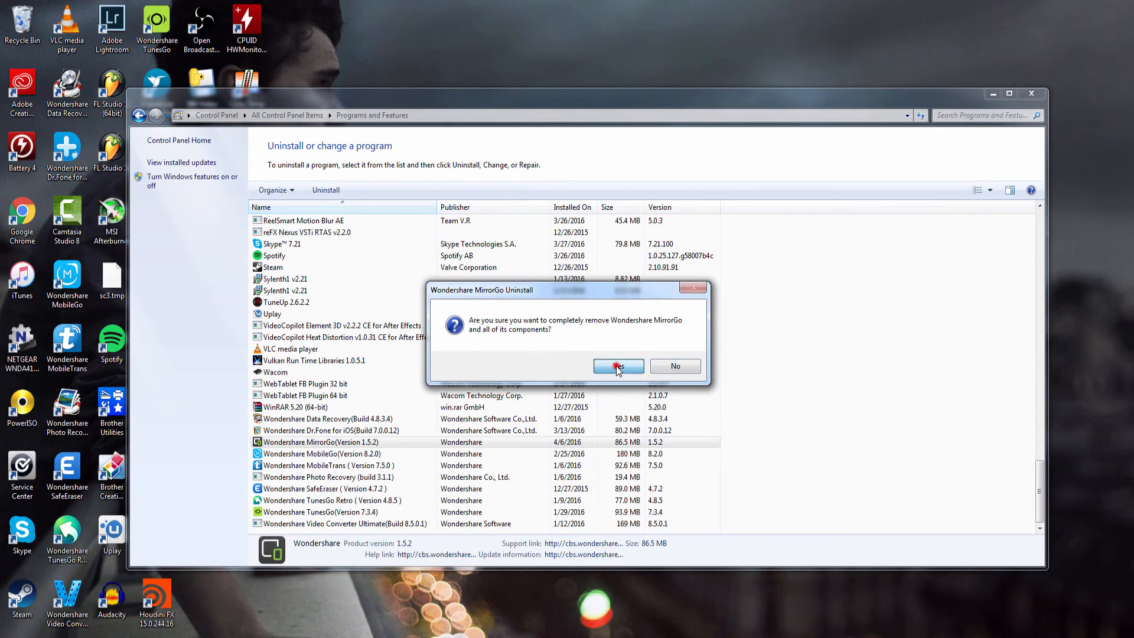
click(618, 366)
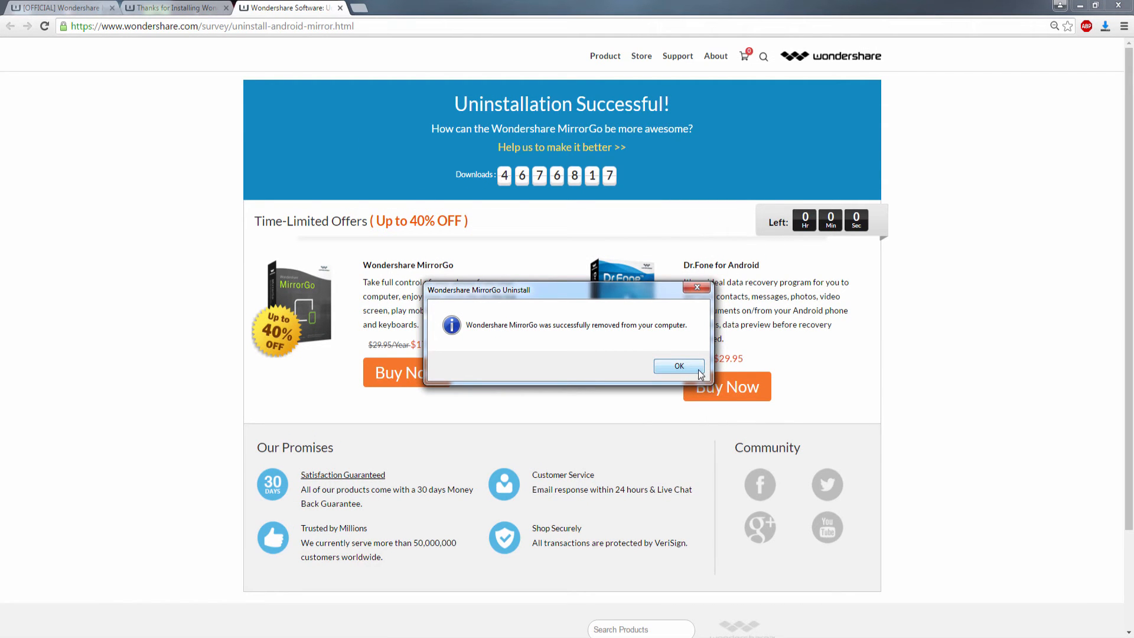
click(678, 366)
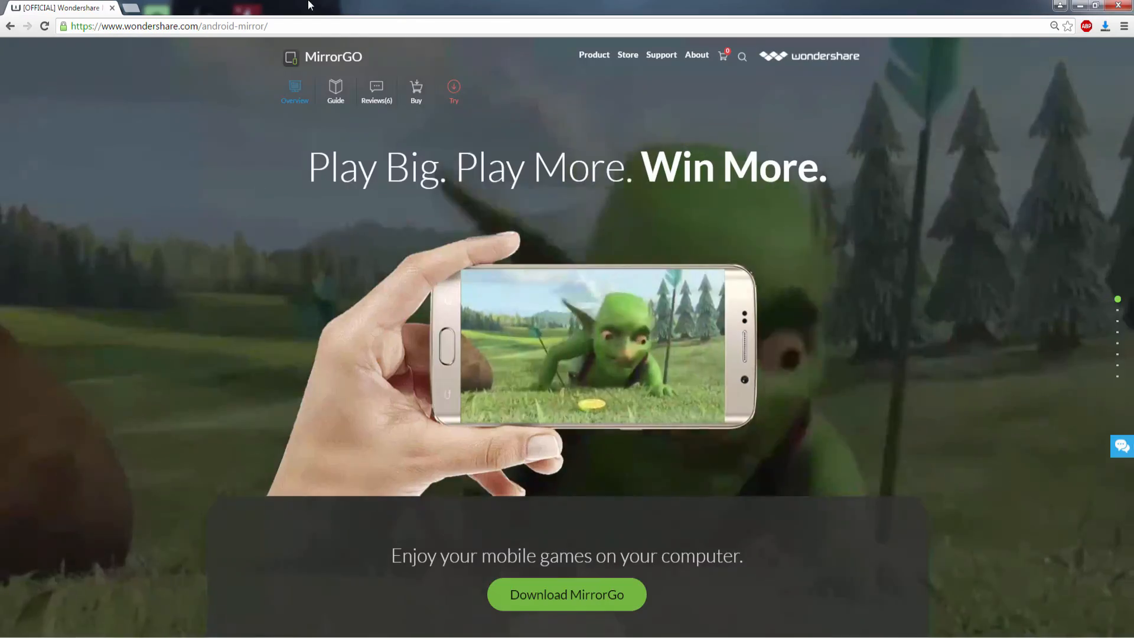